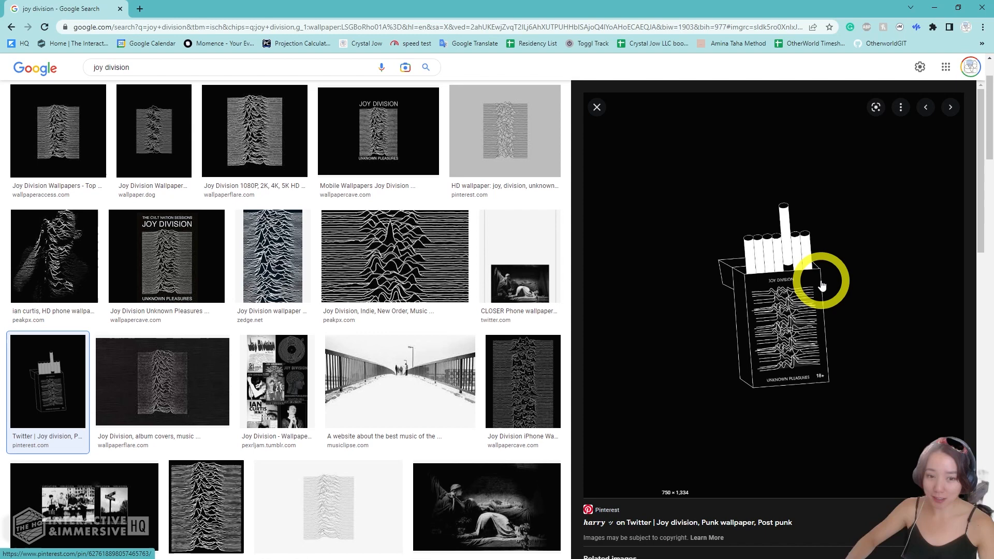
Preview another Joy Division album-art reference image in the Google Images results.
click(378, 131)
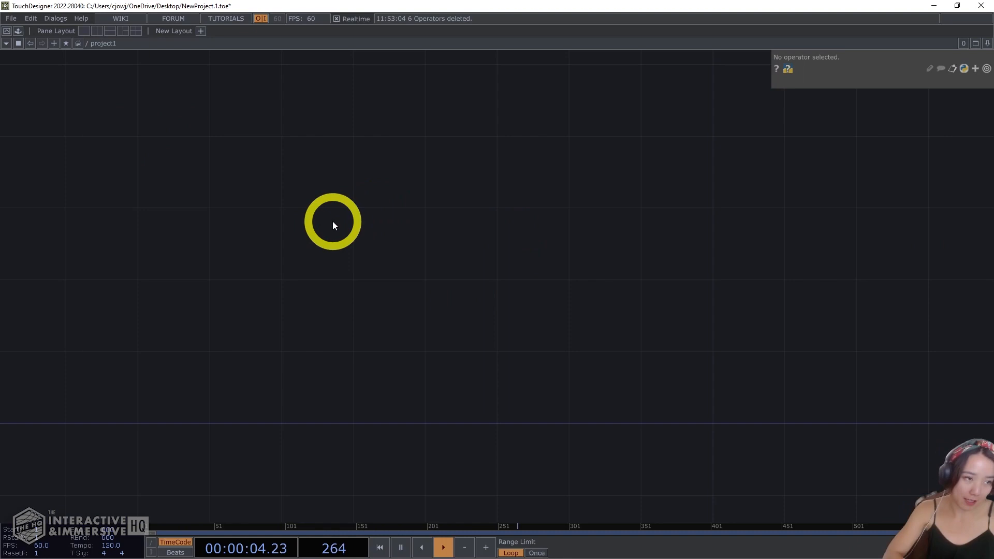
Build an 80-point line to 60 0 0 and a pasted copy ending at -60 on z.
click(333, 228)
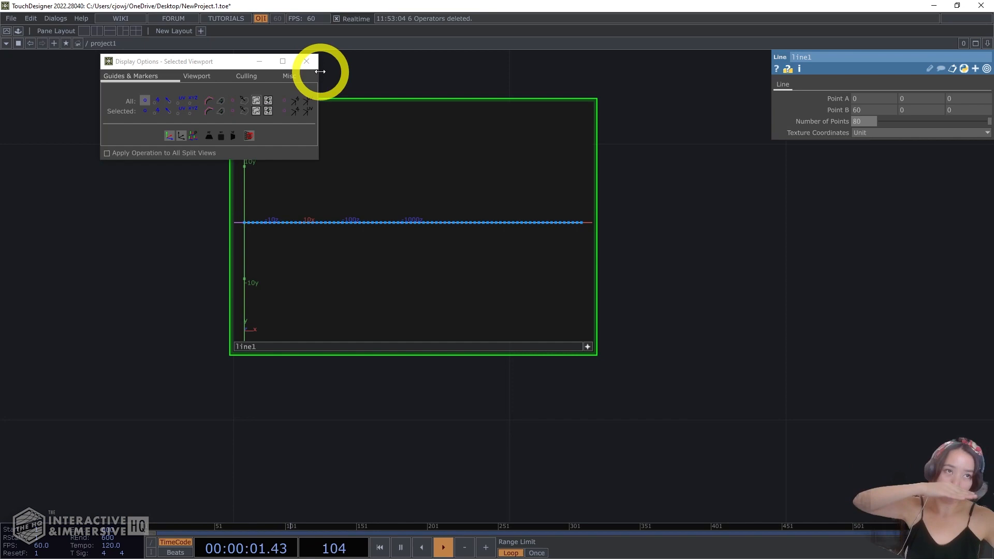
click(306, 61)
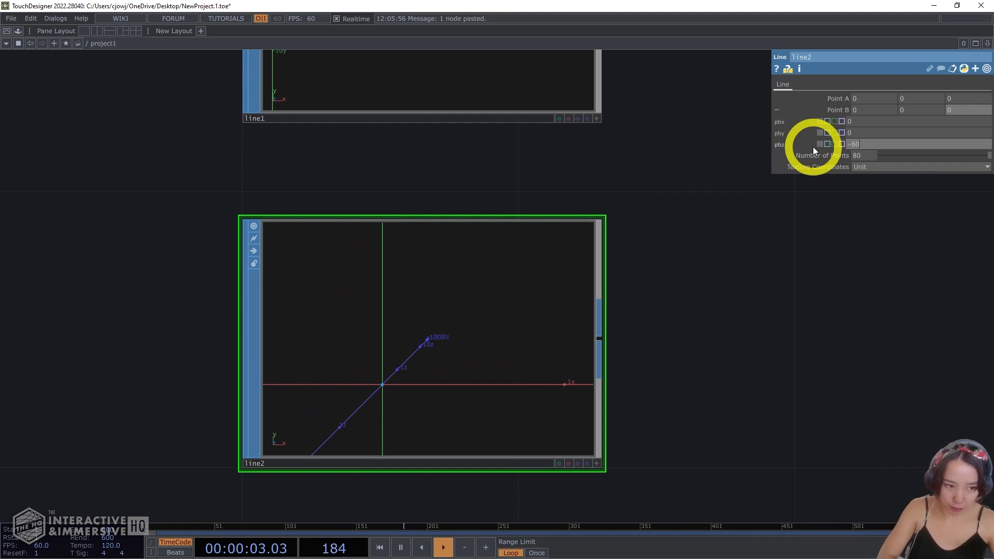
click(949, 110)
text(tex)
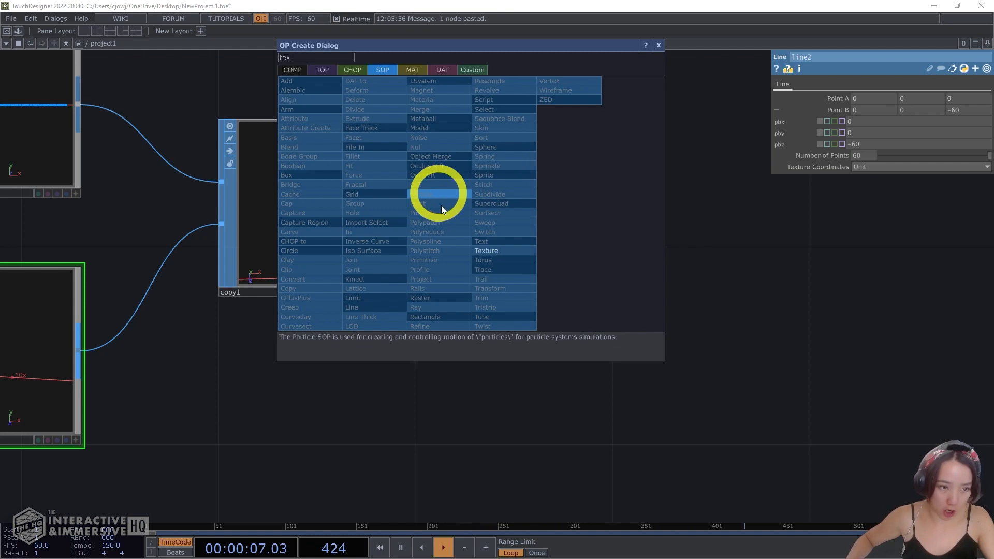
Add Texture and Null SOPs after copy1, feeding geo1 with a 90 transform value.
click(485, 250)
text(null)
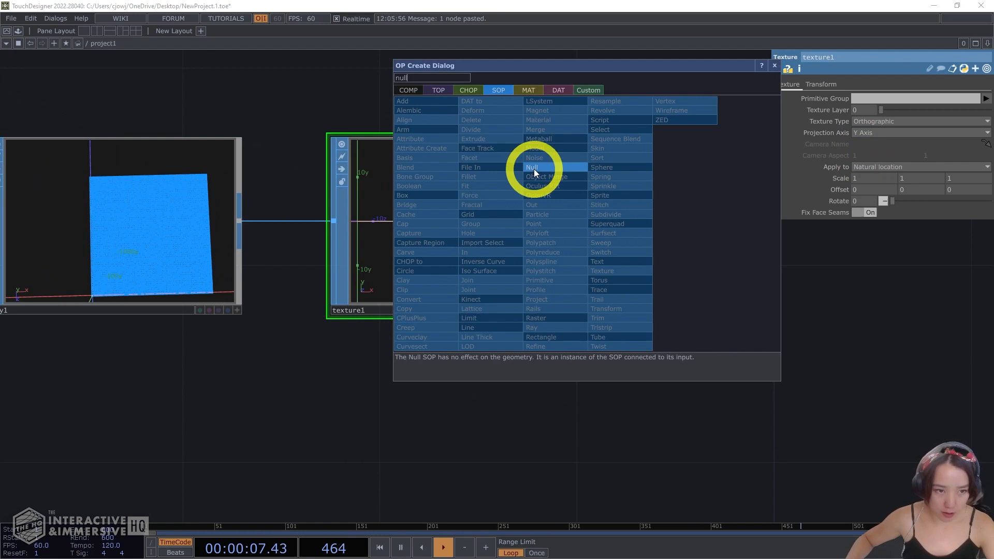
click(532, 167)
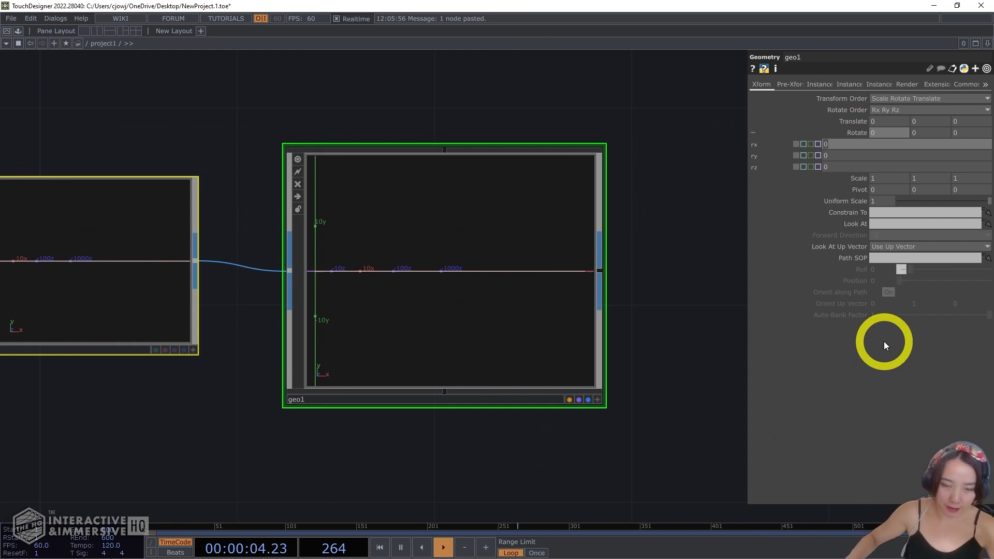
text(90)
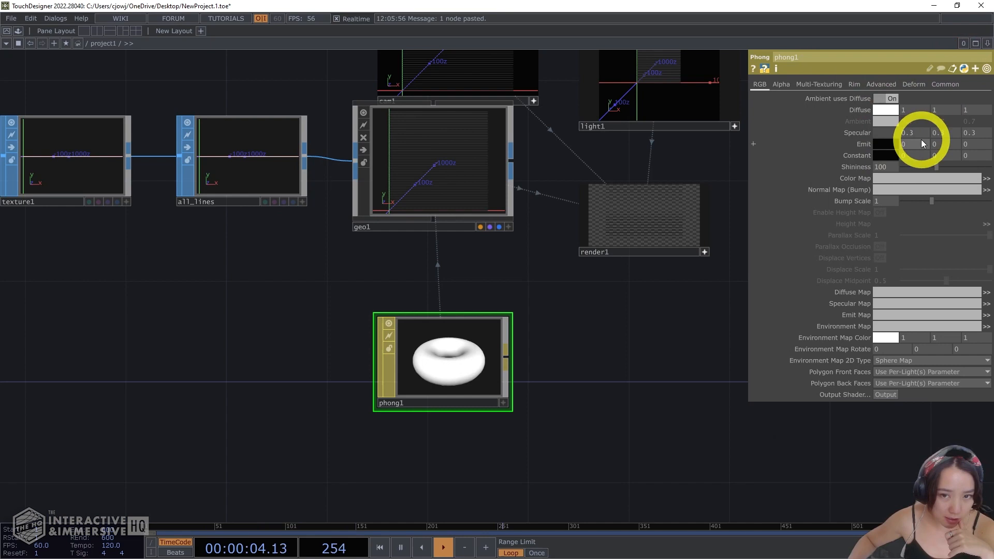
Set phong1's emit colour to full white in the colour picker.
click(887, 144)
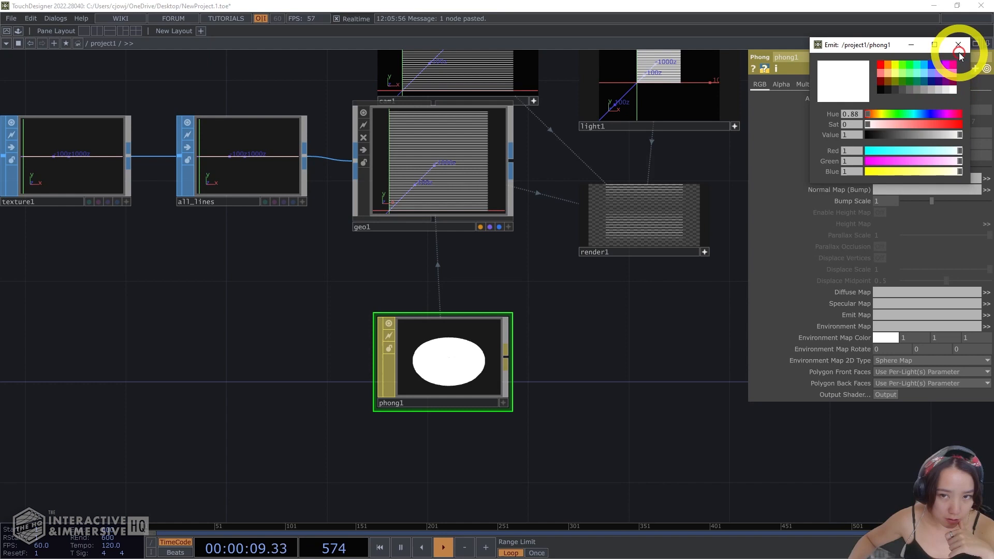
click(958, 45)
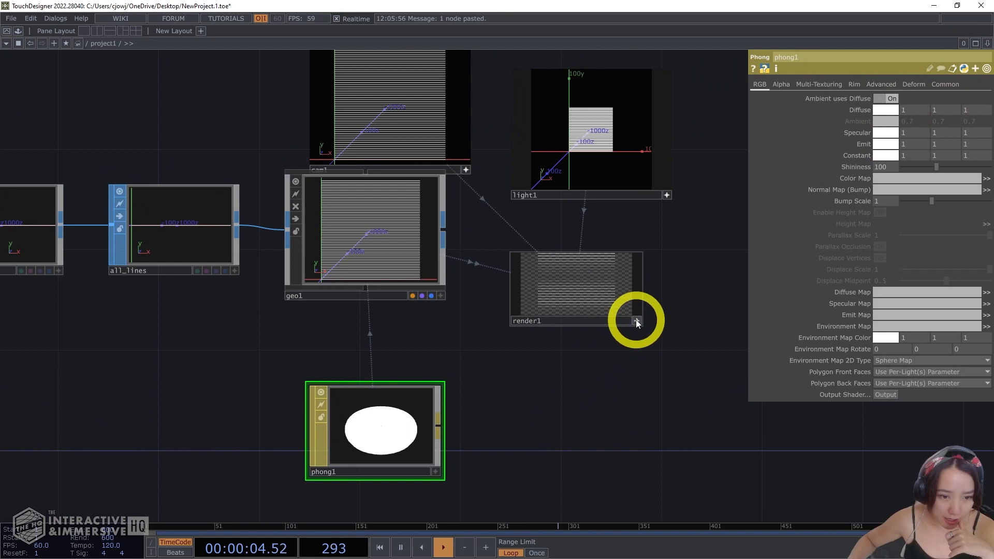
Compare render1's output with the Unknown Pleasures cover, then set resolution 720 x 800.
click(575, 288)
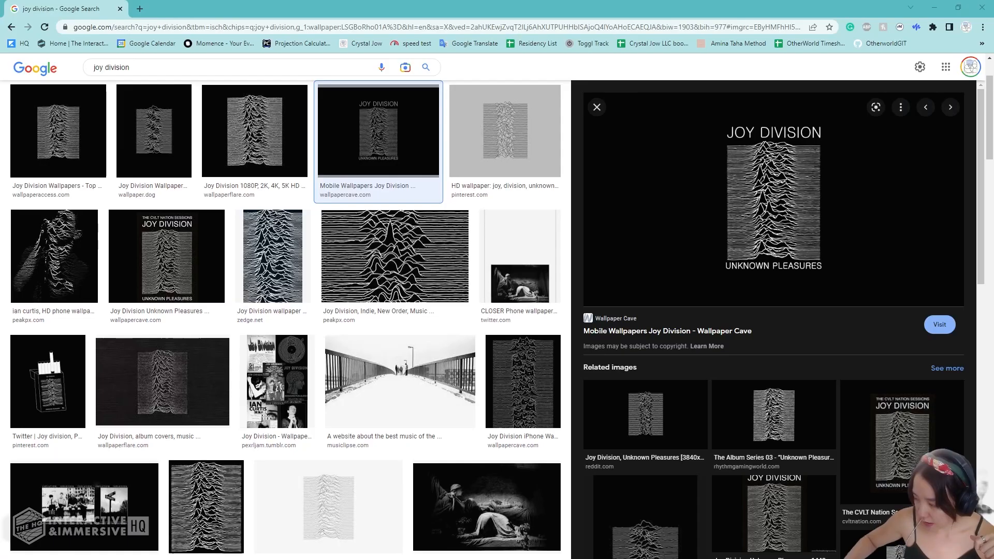
click(153, 130)
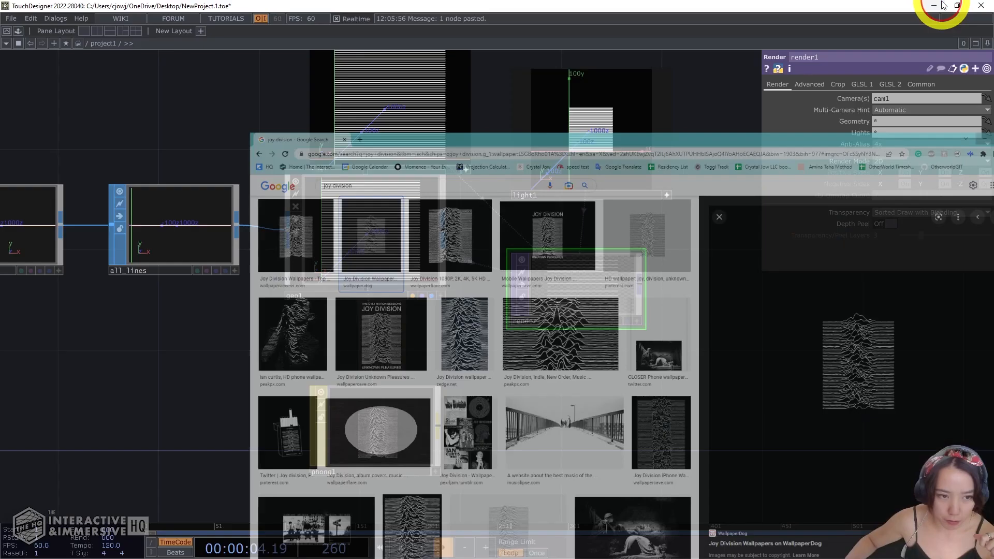
click(920, 84)
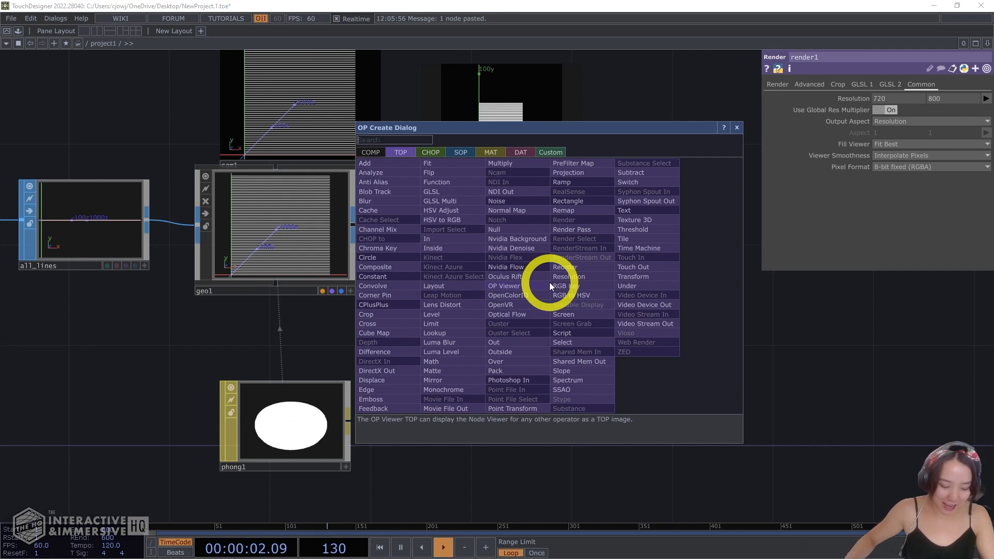
Add a null TOP named 'out' wired after render1.
click(494, 342)
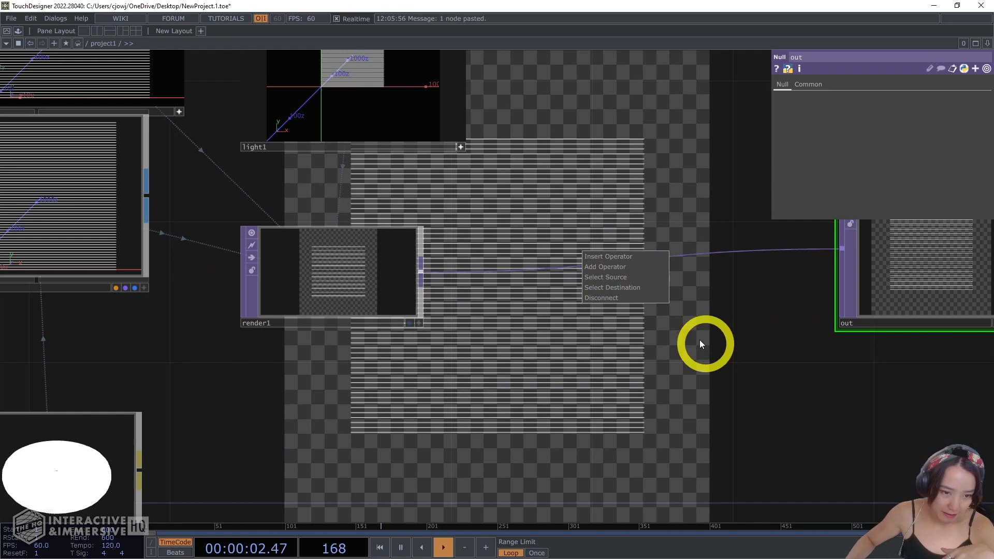
click(605, 277)
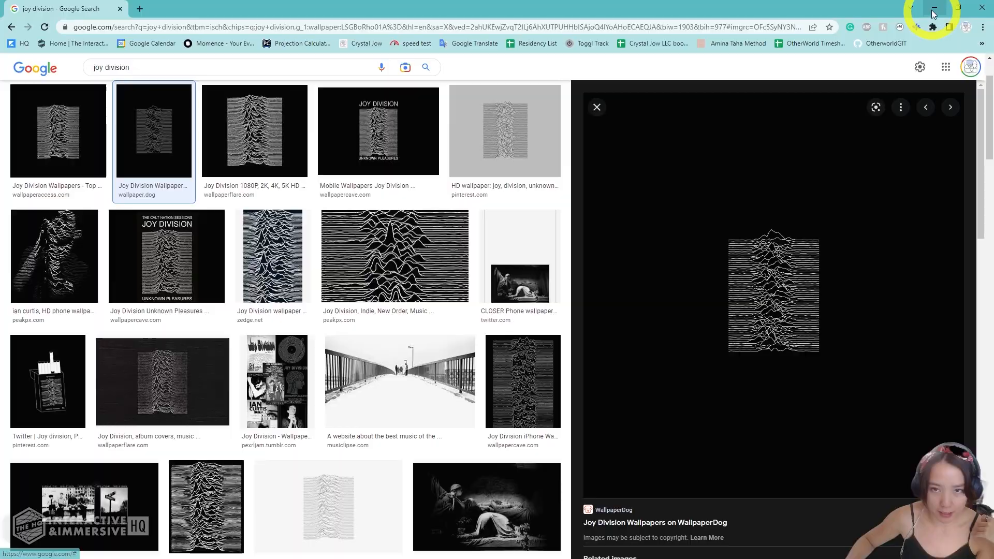
Leave the Joy Division wallpaper preview and return to TouchDesigner.
click(932, 8)
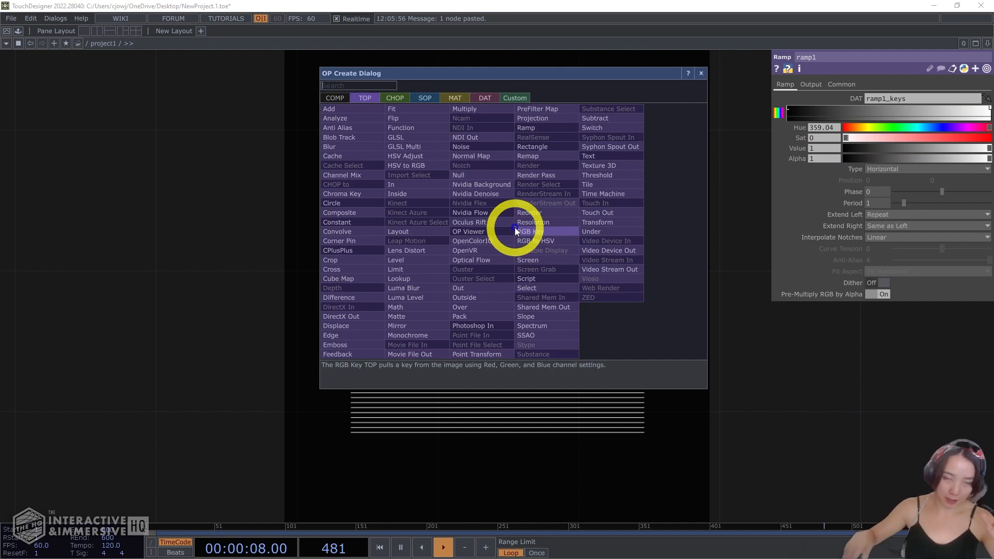
Add a Flip TOP after the horizontal Ramp TOP ramp1.
click(393, 118)
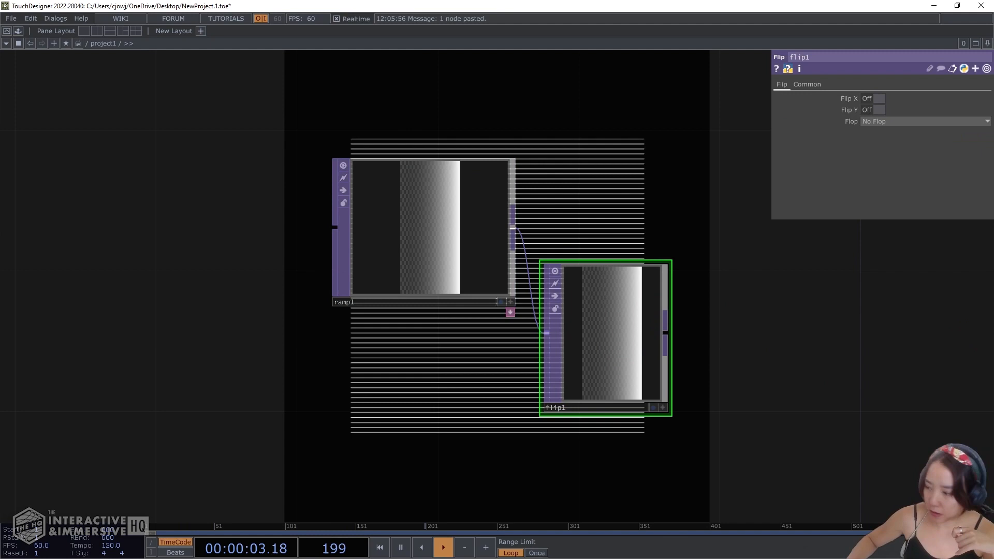
Enable Flip X on flip1 and lay ramp1 and flip1 side by side.
click(878, 99)
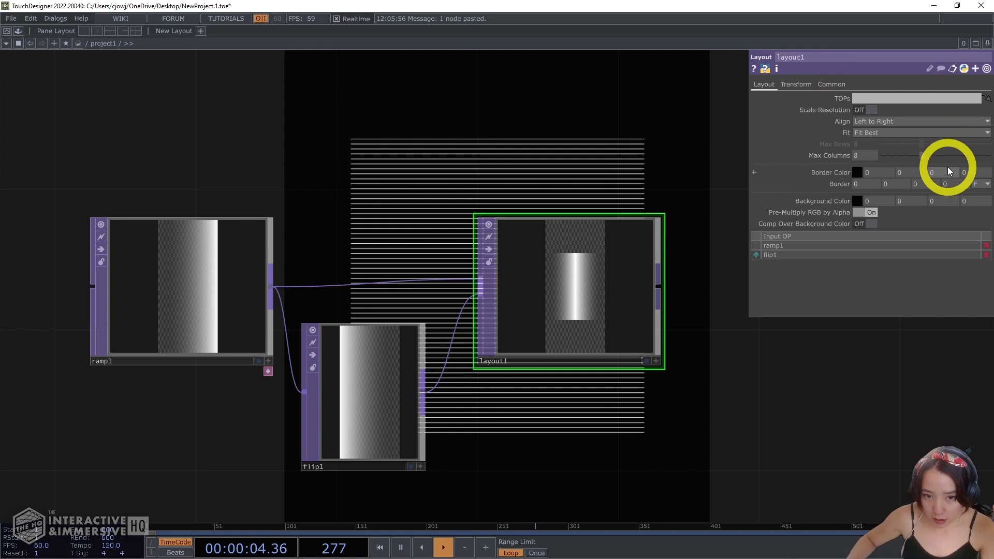
click(870, 110)
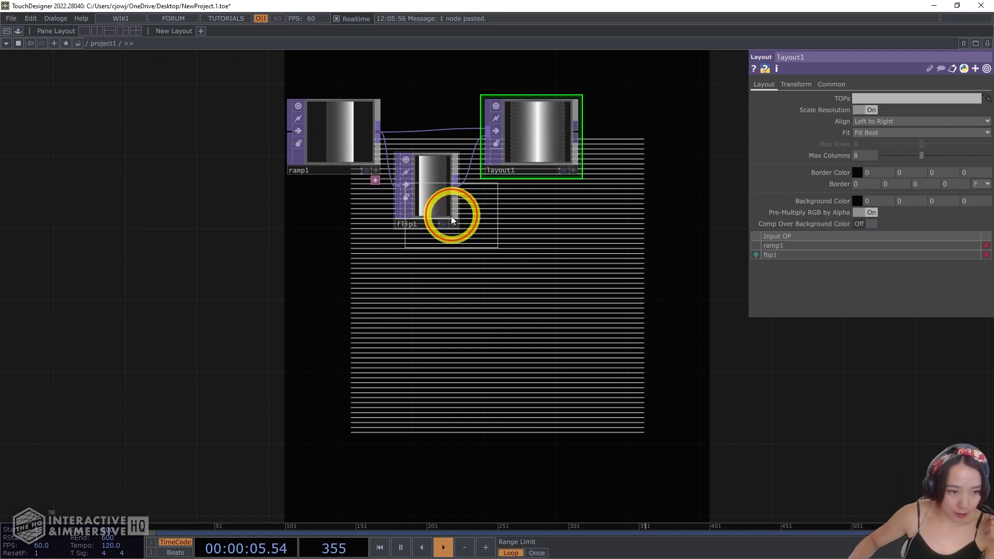
Add a Perlin 3D Noise TOP with set resolution, 6 harmonics and 1.05 harmonic gain.
click(475, 298)
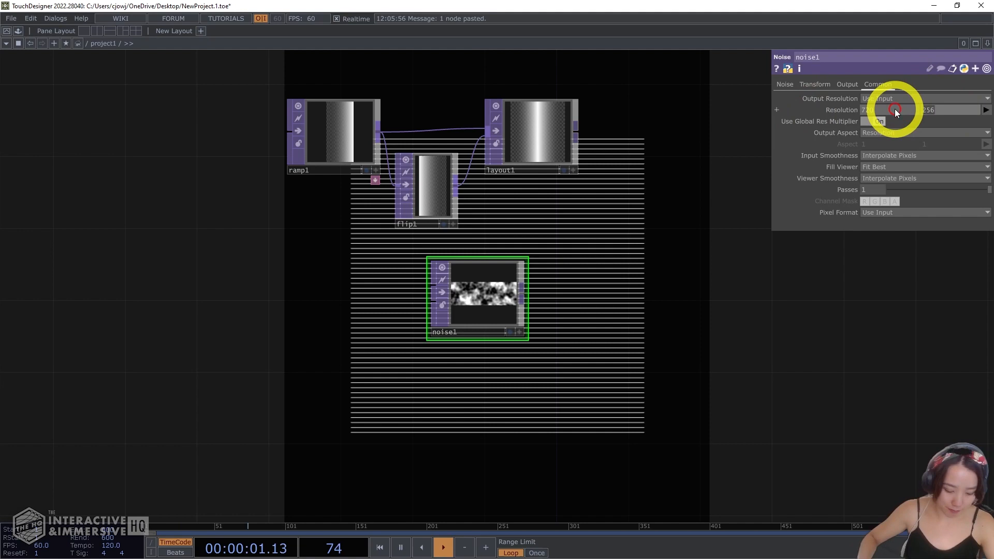
click(785, 84)
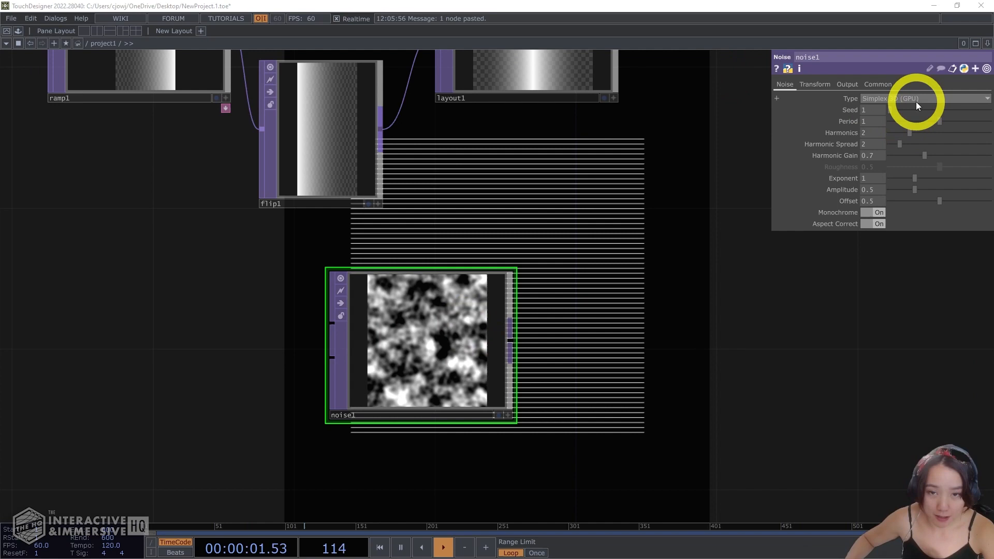
click(923, 98)
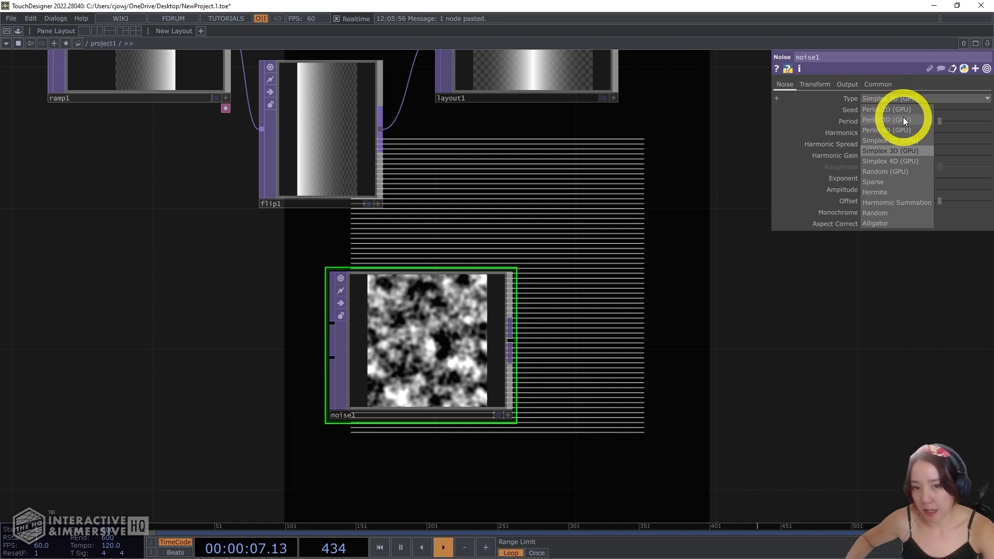
click(886, 120)
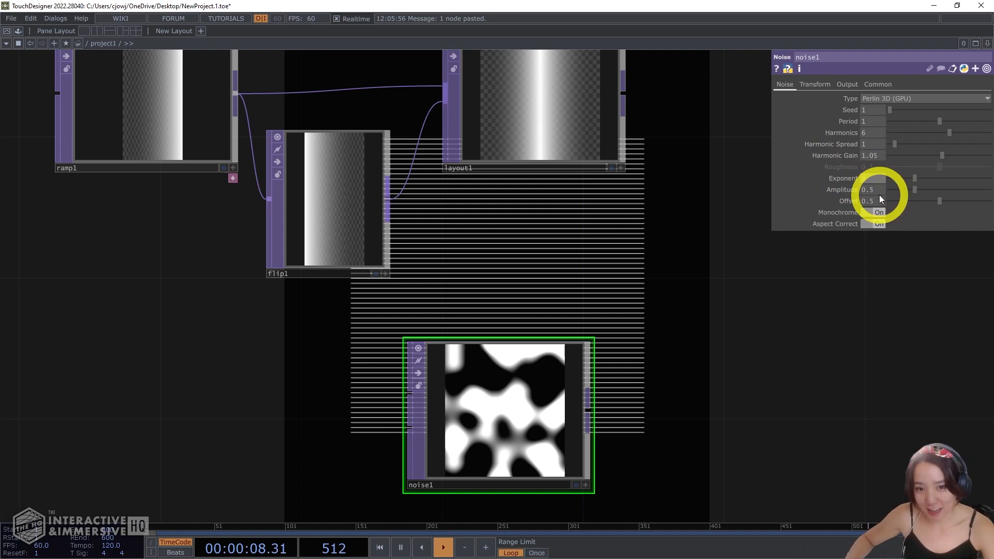
click(815, 84)
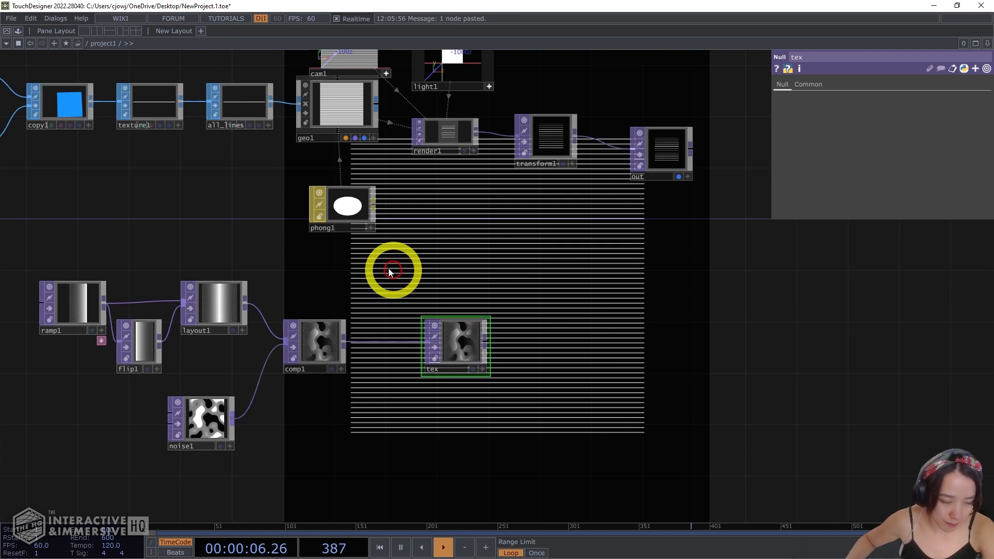
Composite layout1 with noise1 and send the result into a Null TOP named tex.
click(341, 209)
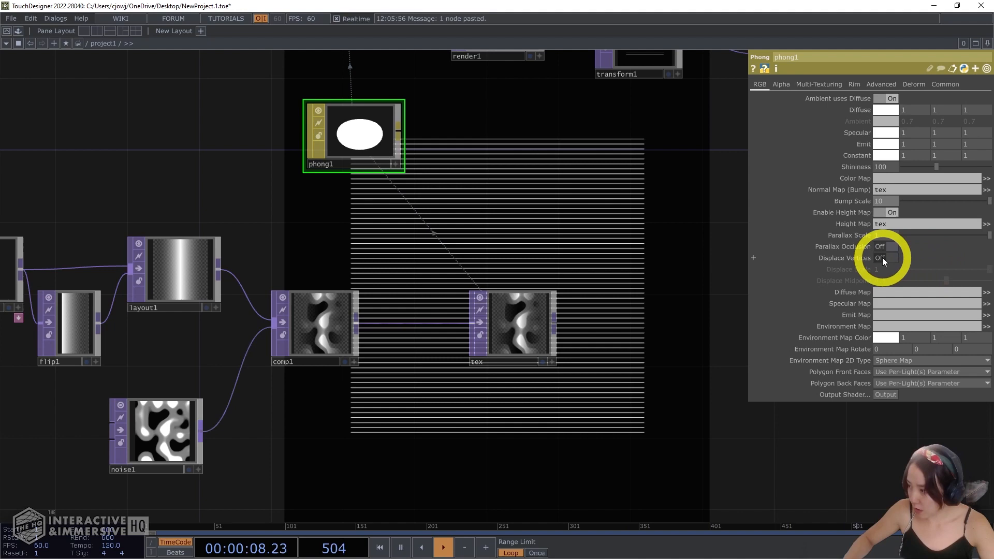
Enable Displace Vertices on phong1 so the tex height map raises the lines.
click(892, 258)
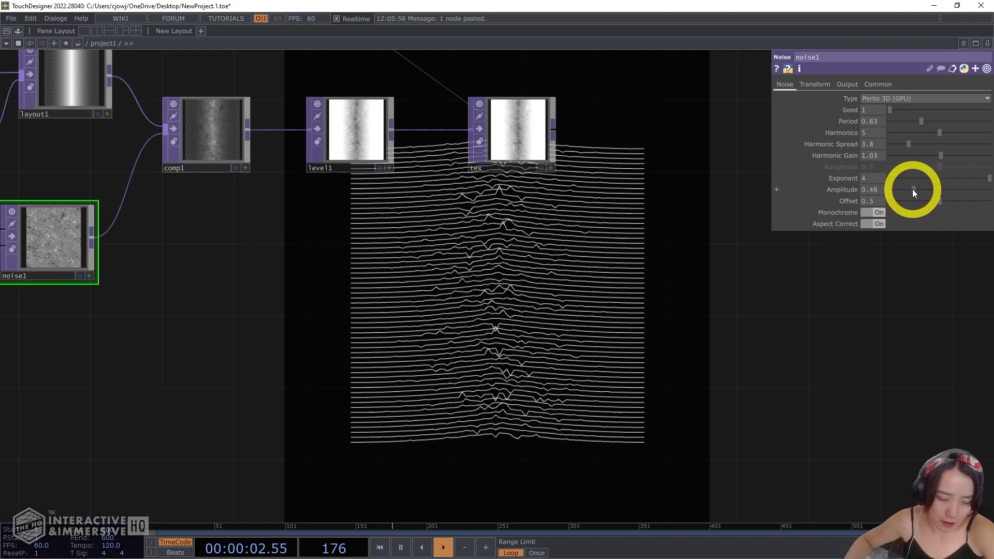
Set noise1 amplitude to 0.73 and animate translate x with absTime.seconds*.01.
click(815, 83)
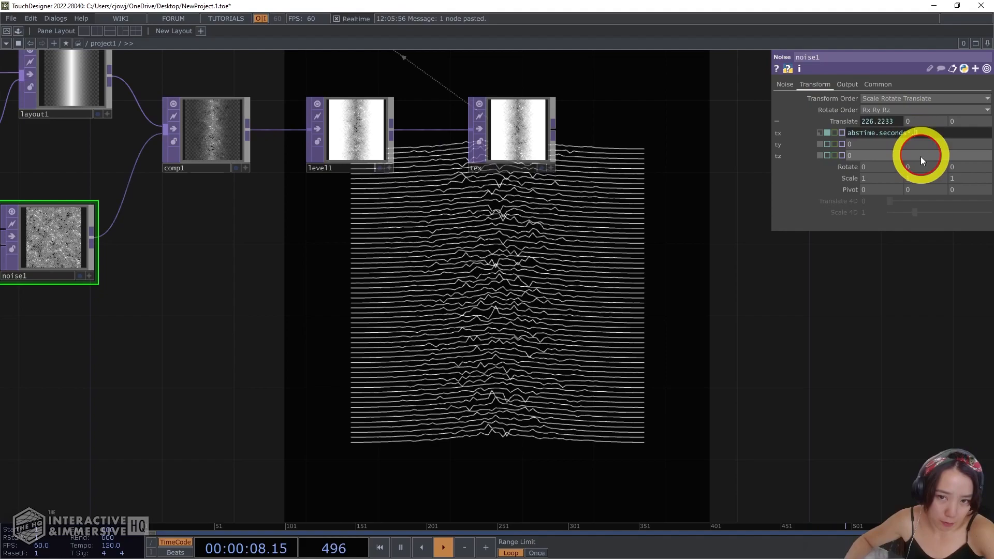
click(784, 84)
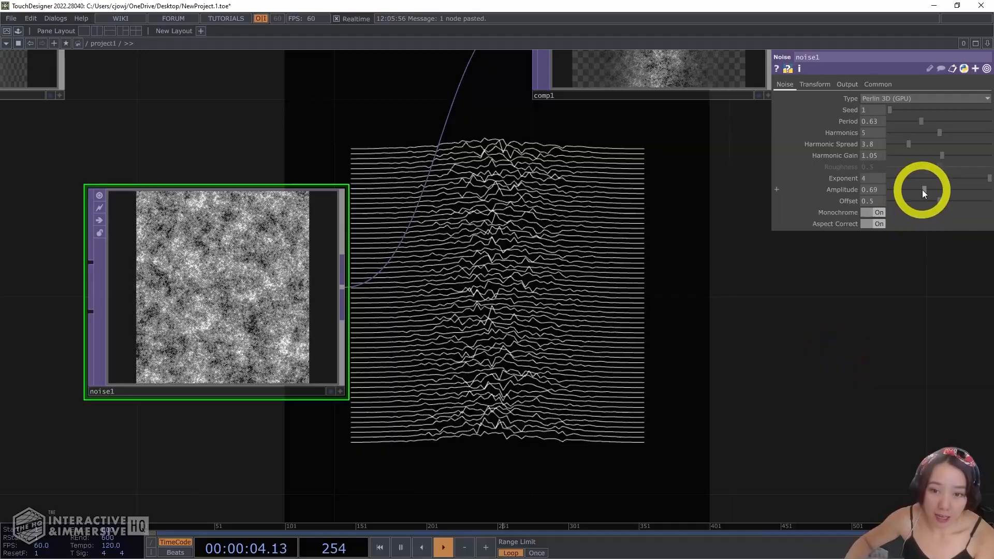
click(814, 84)
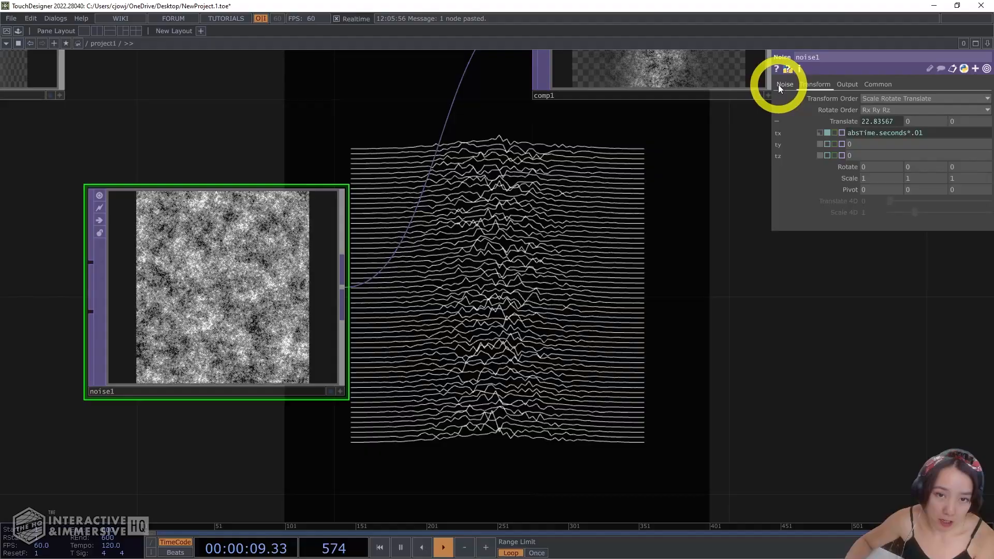
click(785, 83)
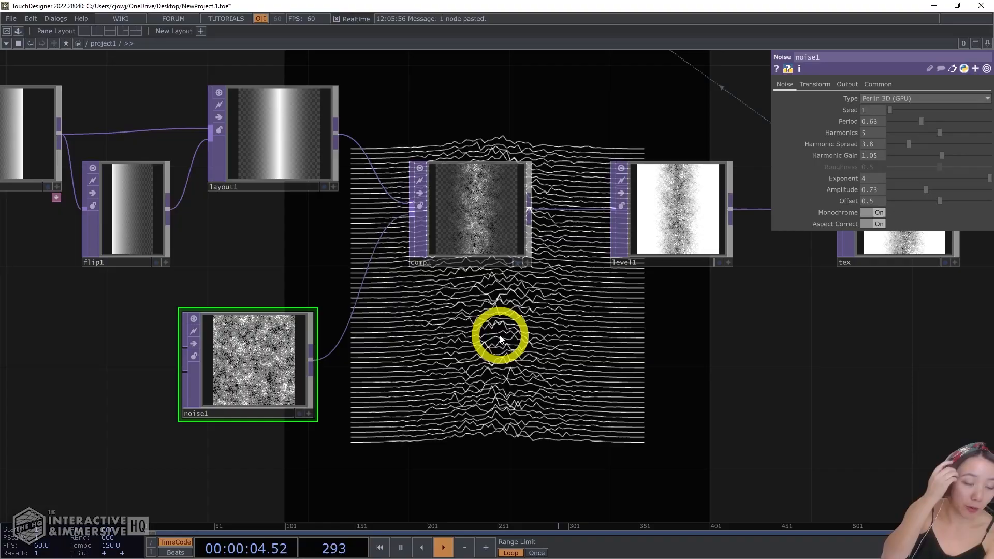